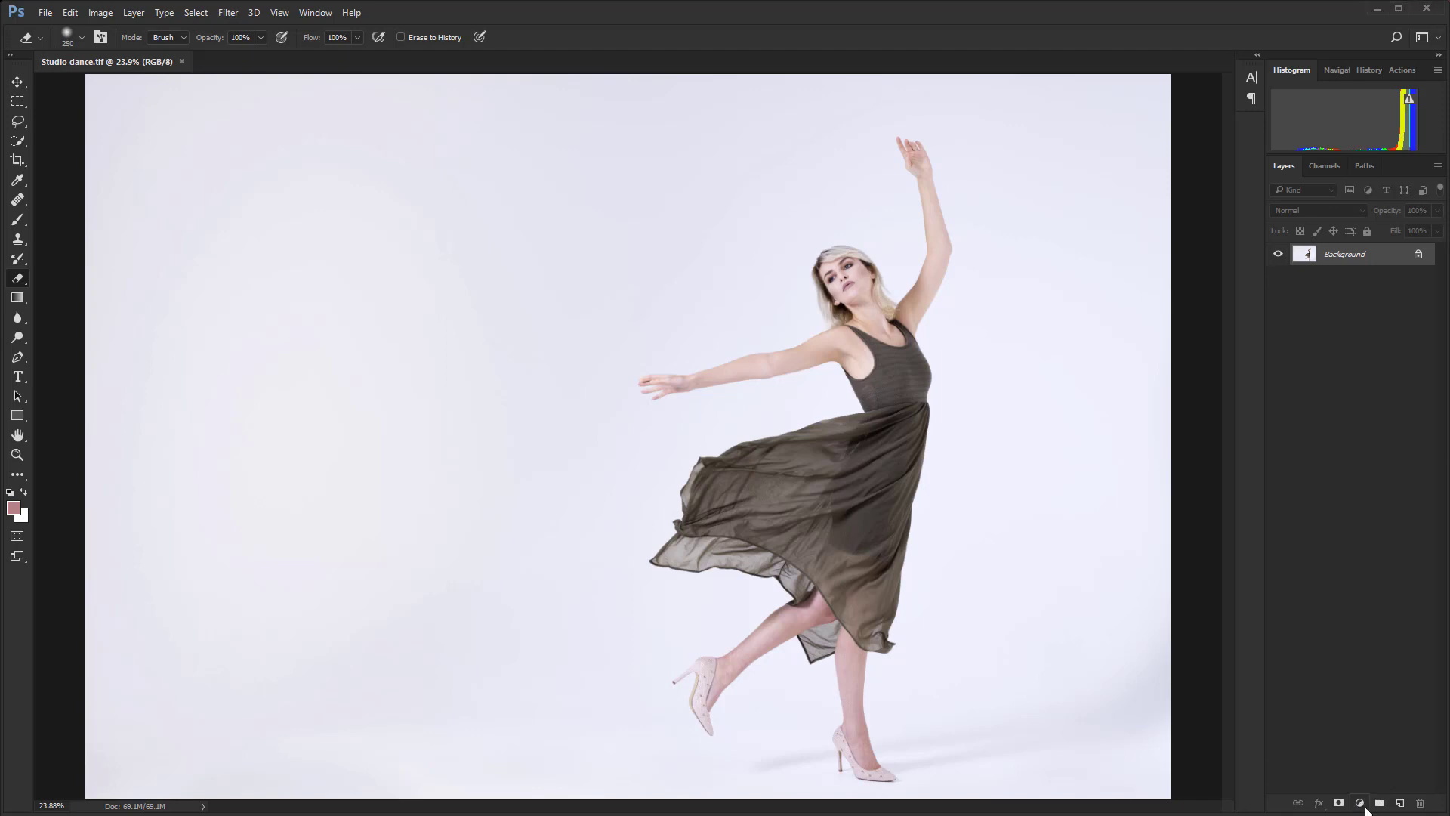
- Add a Curves adjustment layer with a strong contrast curve above the dance photo
left_click(1360, 802)
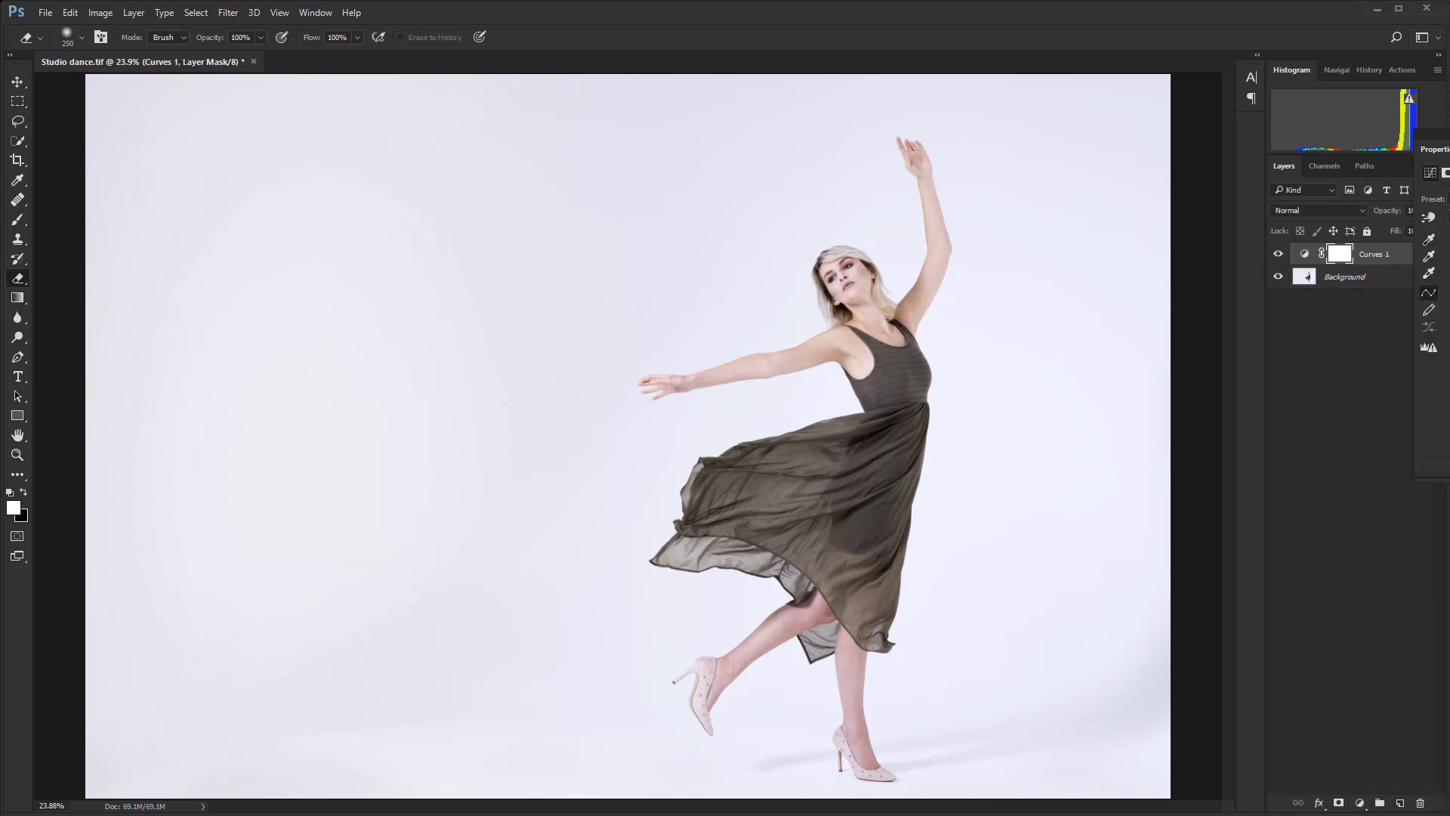
double_click(1338, 254)
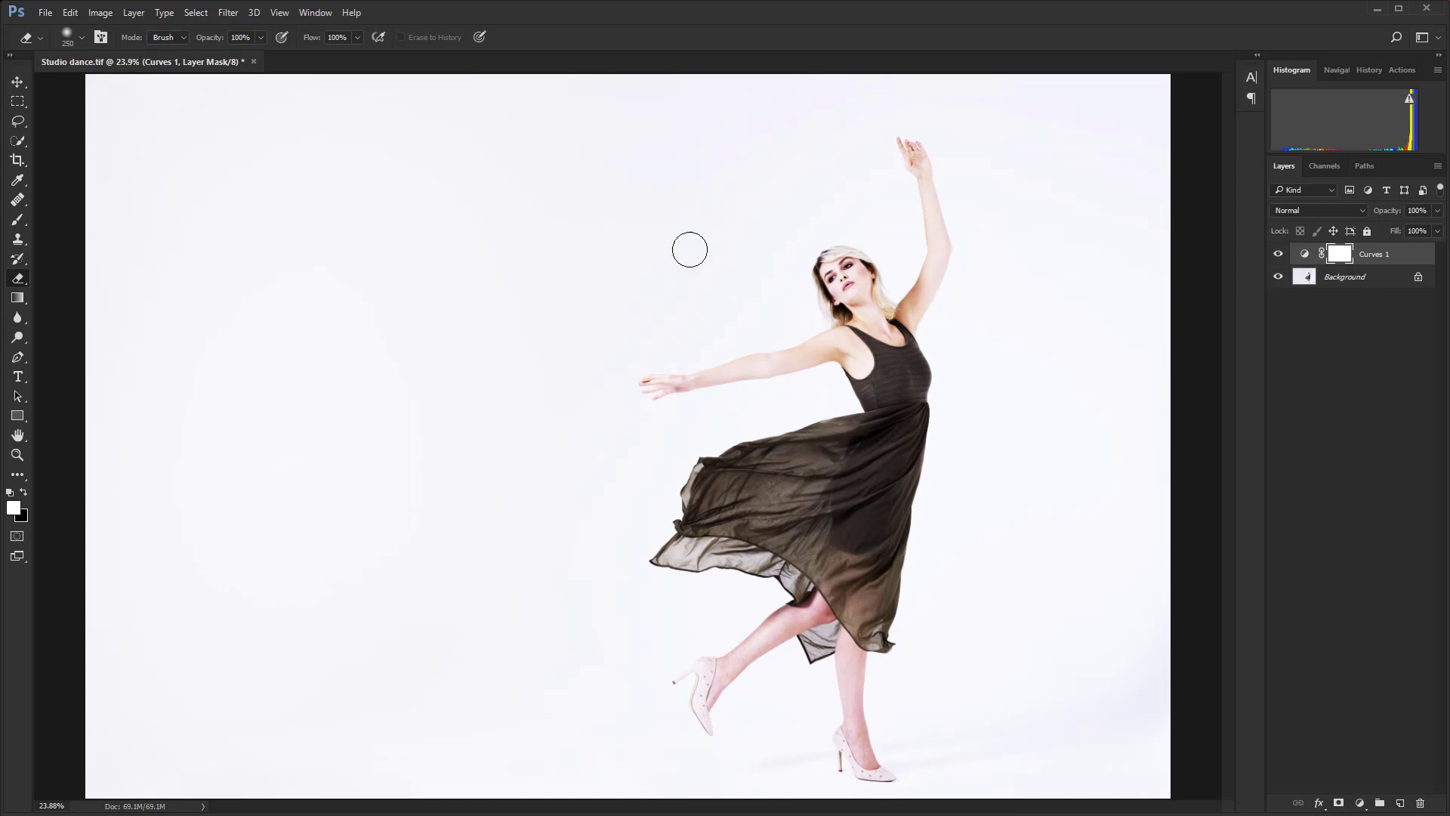
- Hide and re-show Curves 1 to compare the photo with and without the contrast
left_click(1279, 253)
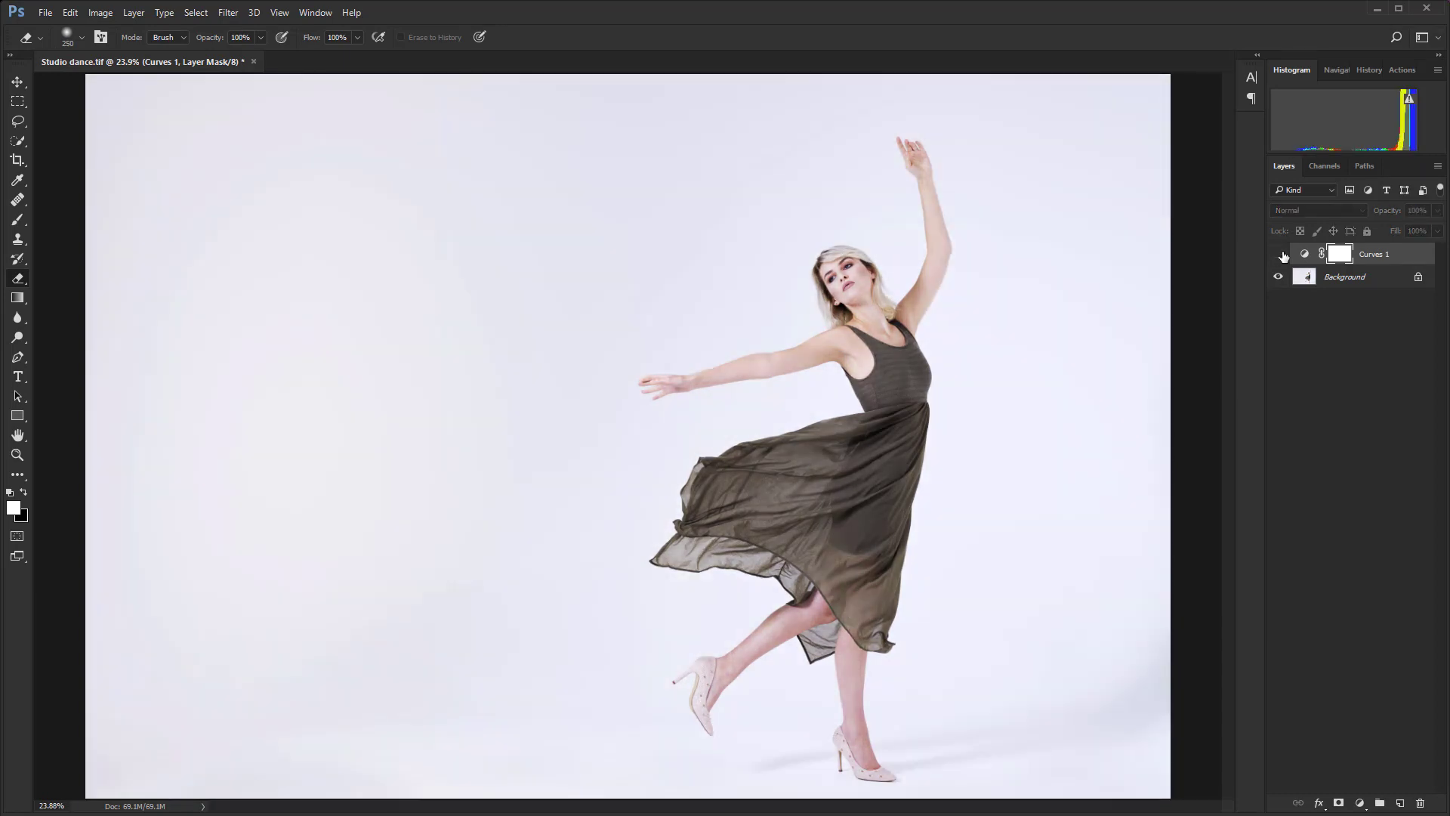
left_click(16, 455)
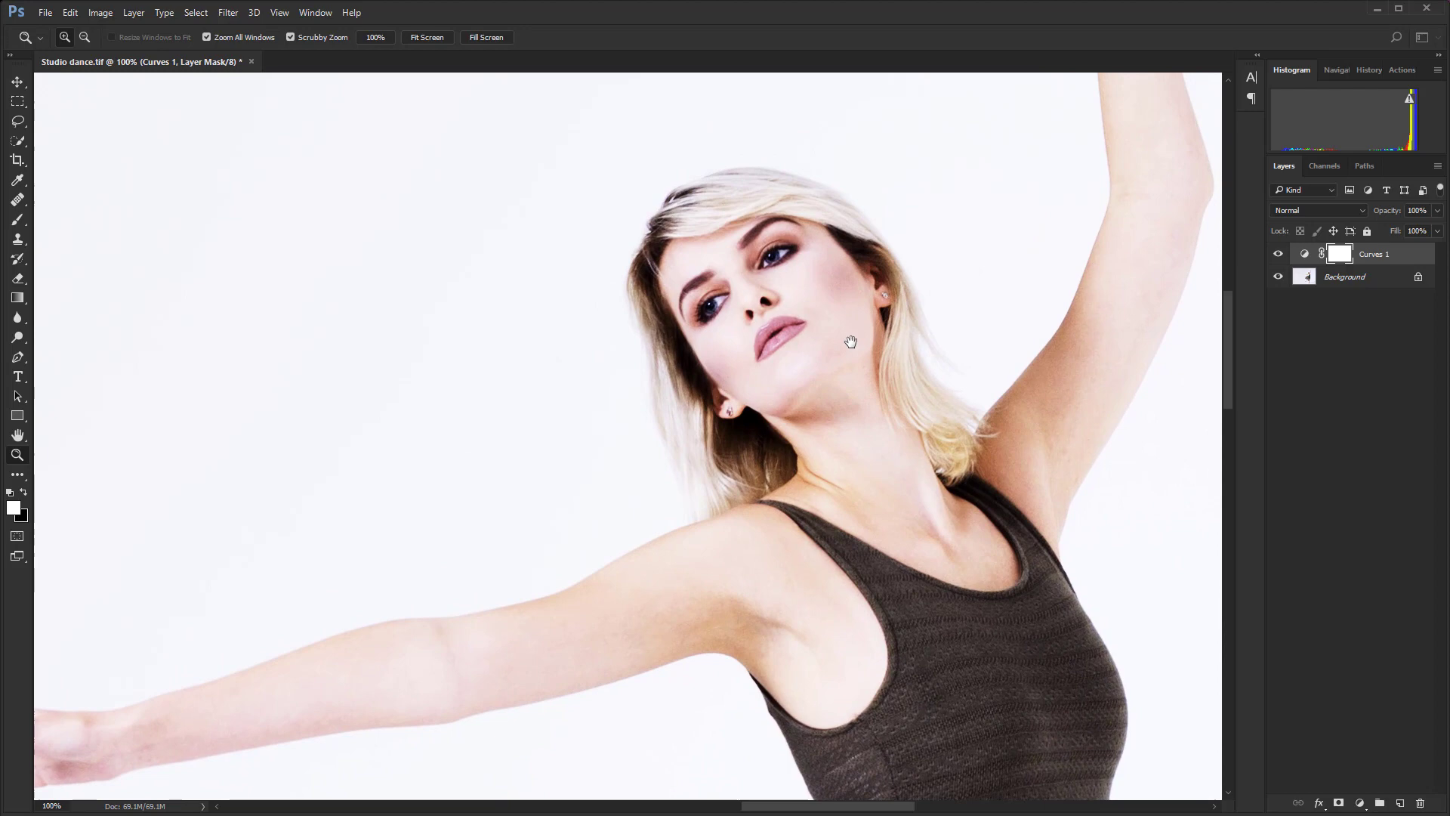
left_click(1279, 253)
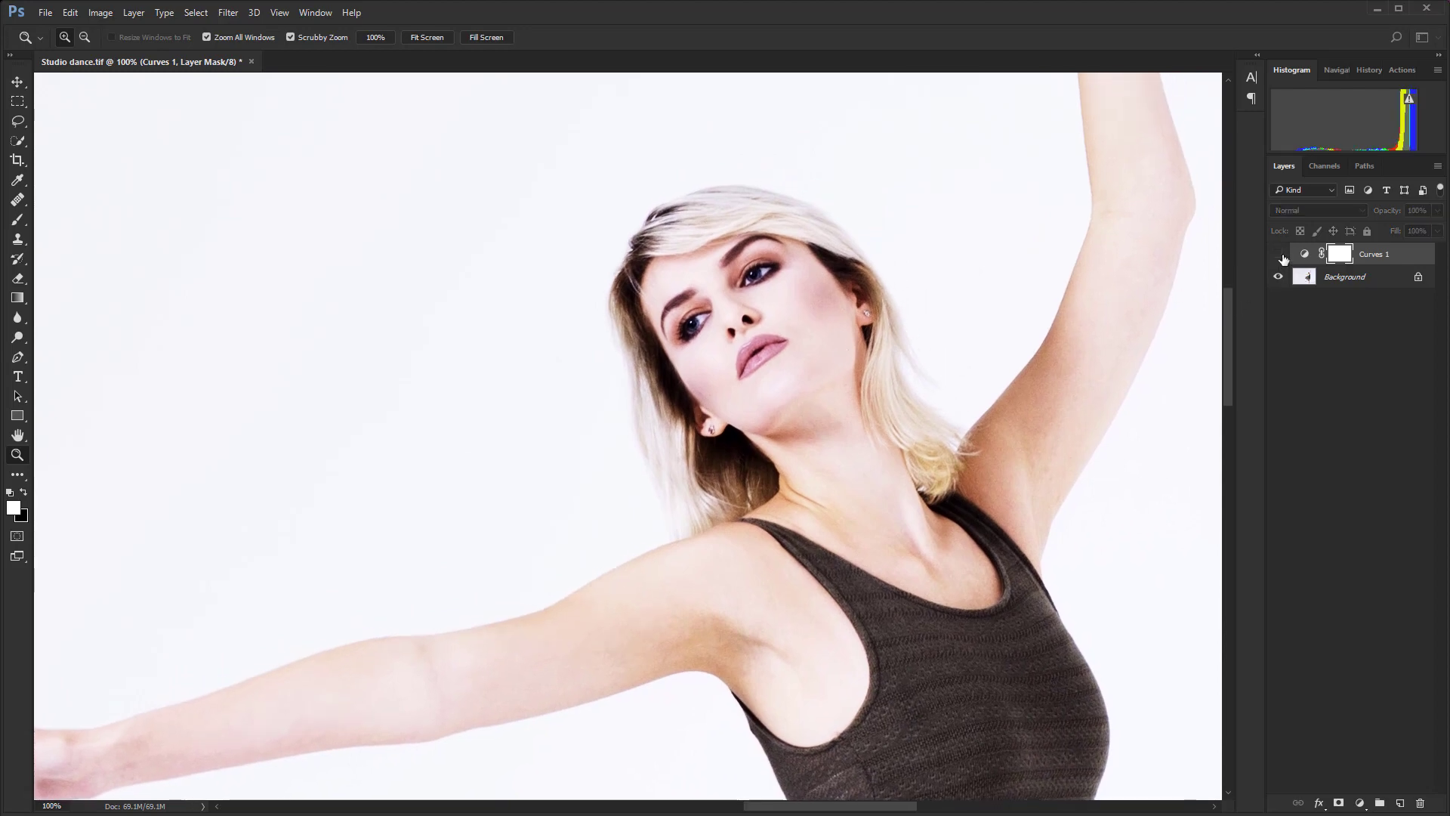
left_click(1280, 254)
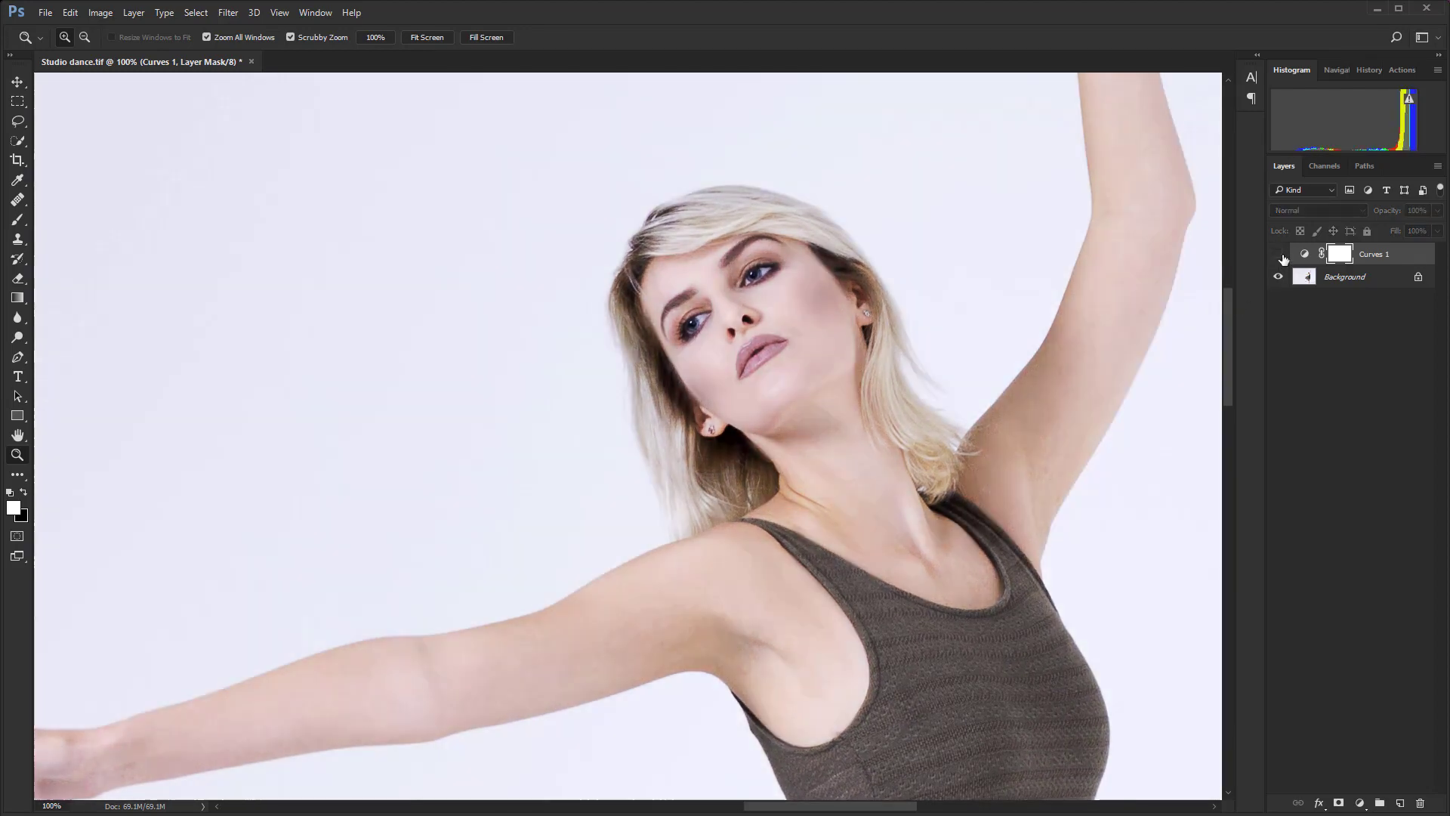
left_click(1280, 254)
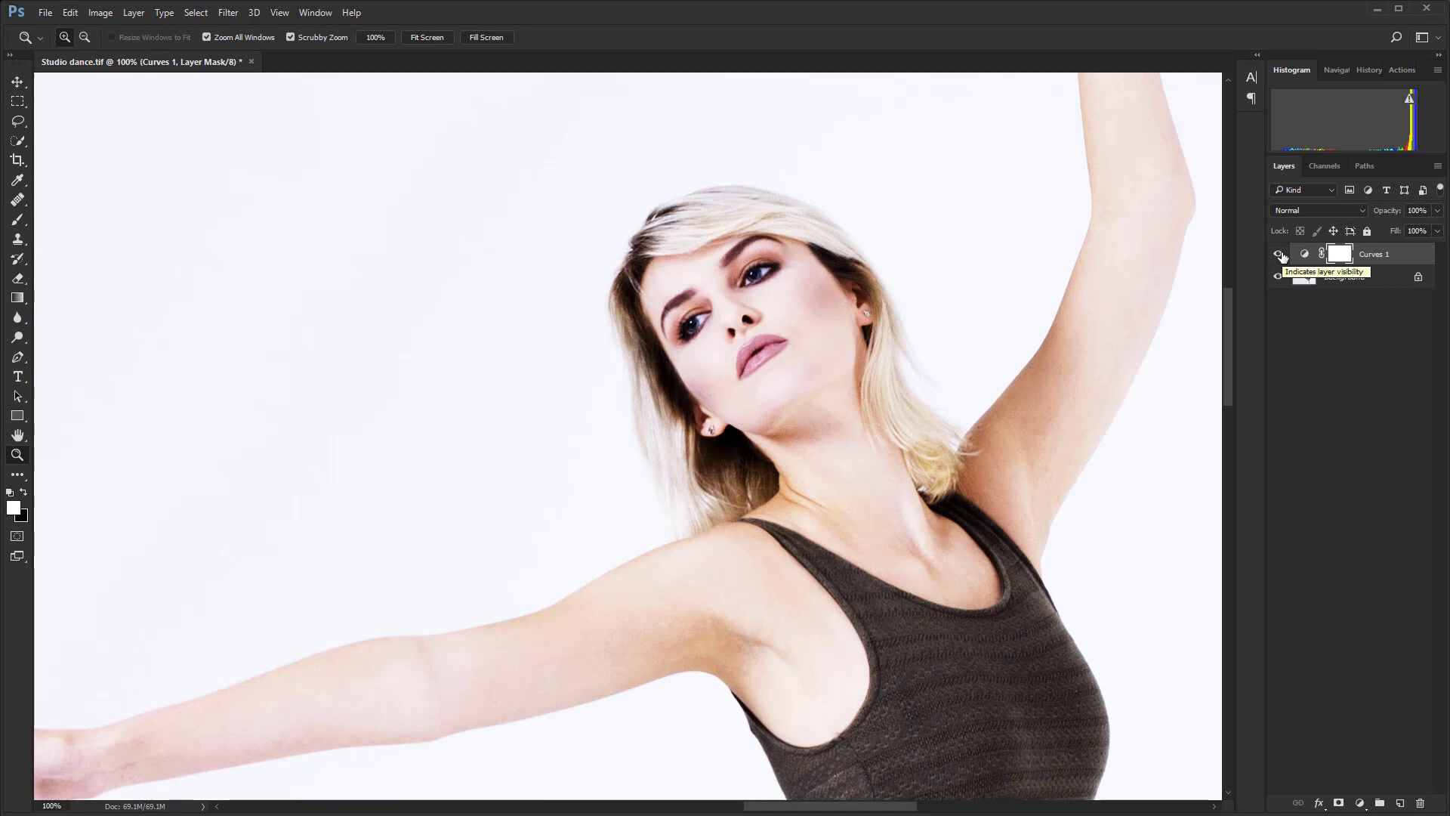
mouse_move(1293, 235)
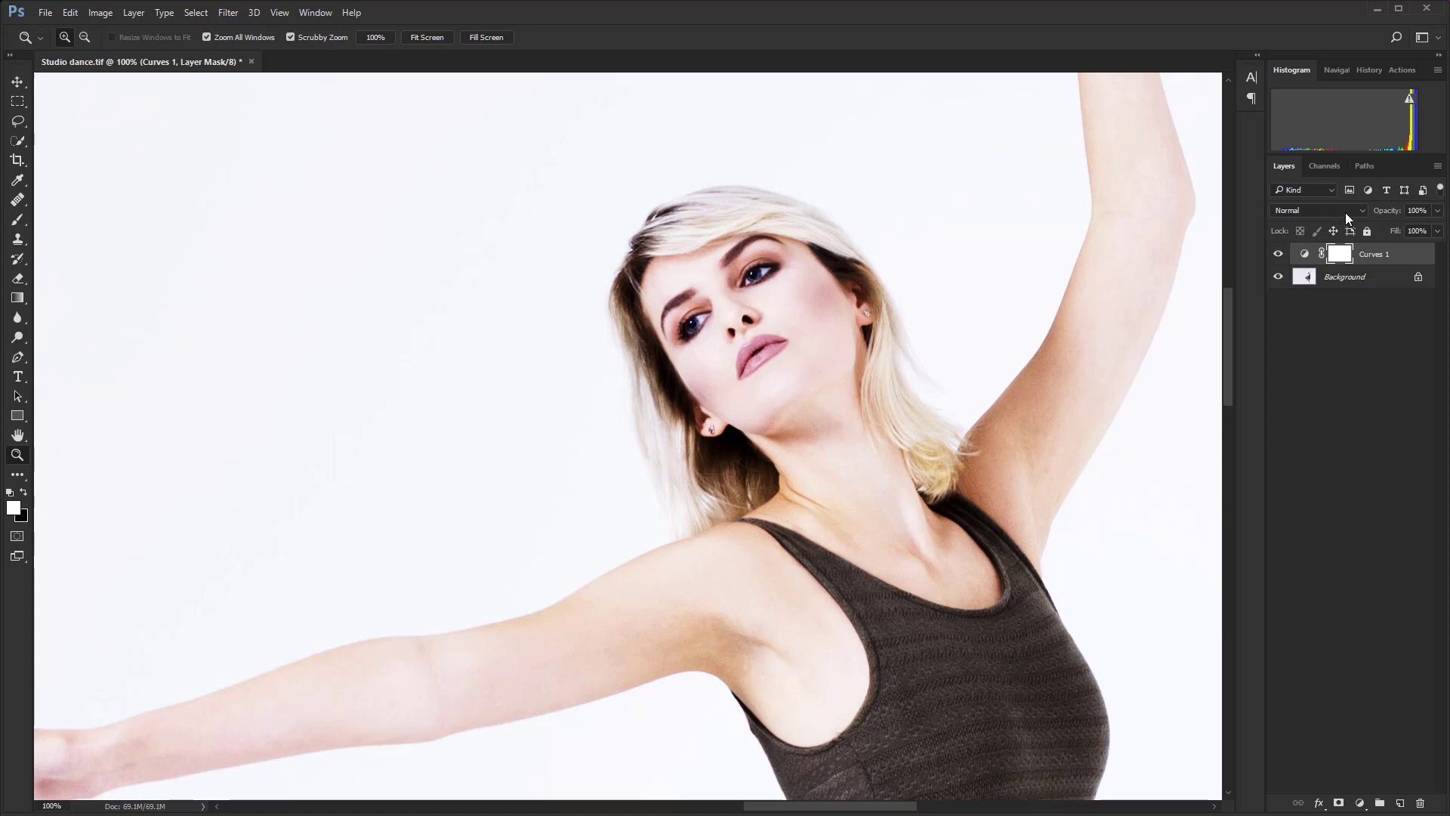
mouse_move(1348, 217)
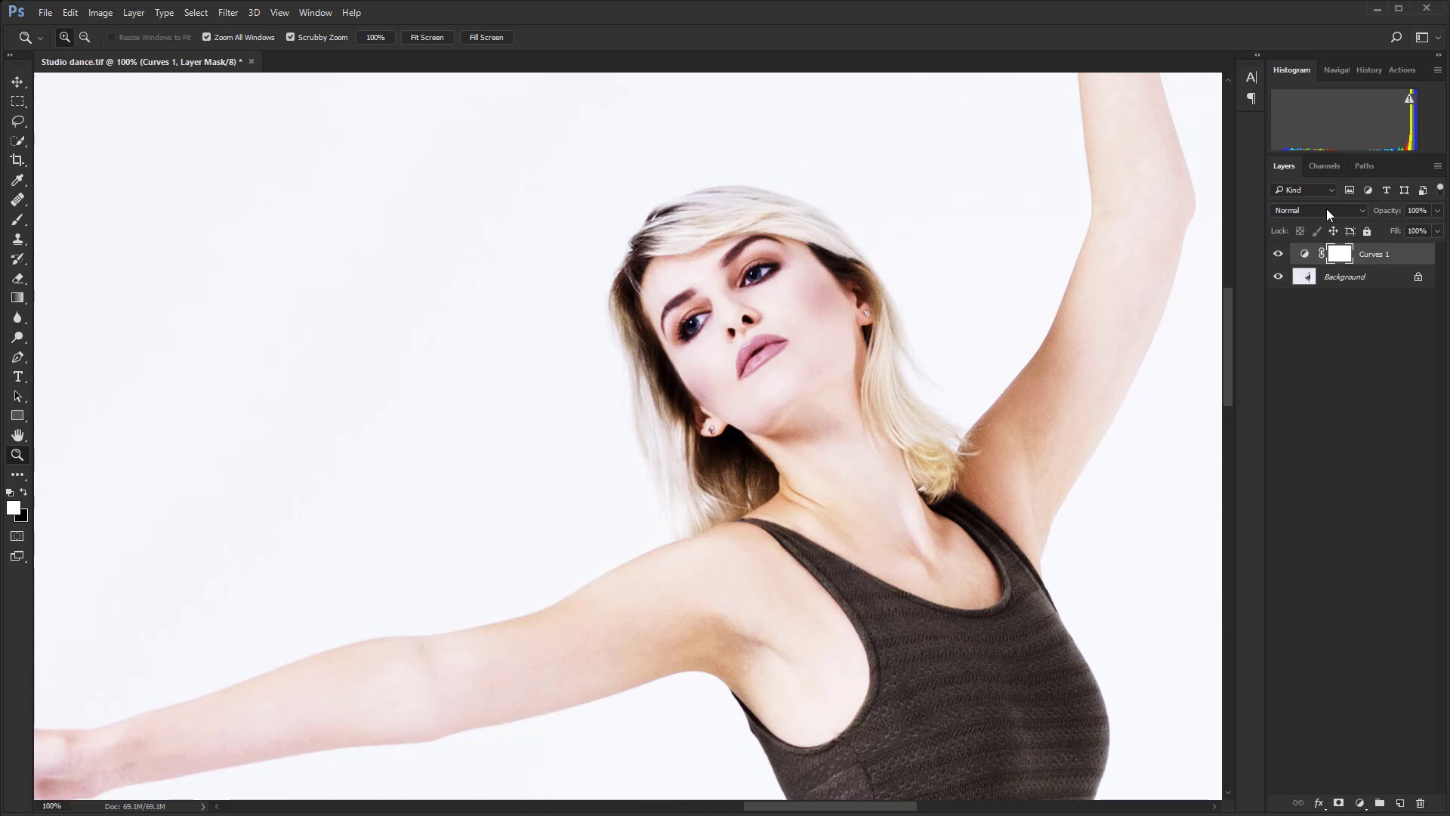
mouse_move(1365, 213)
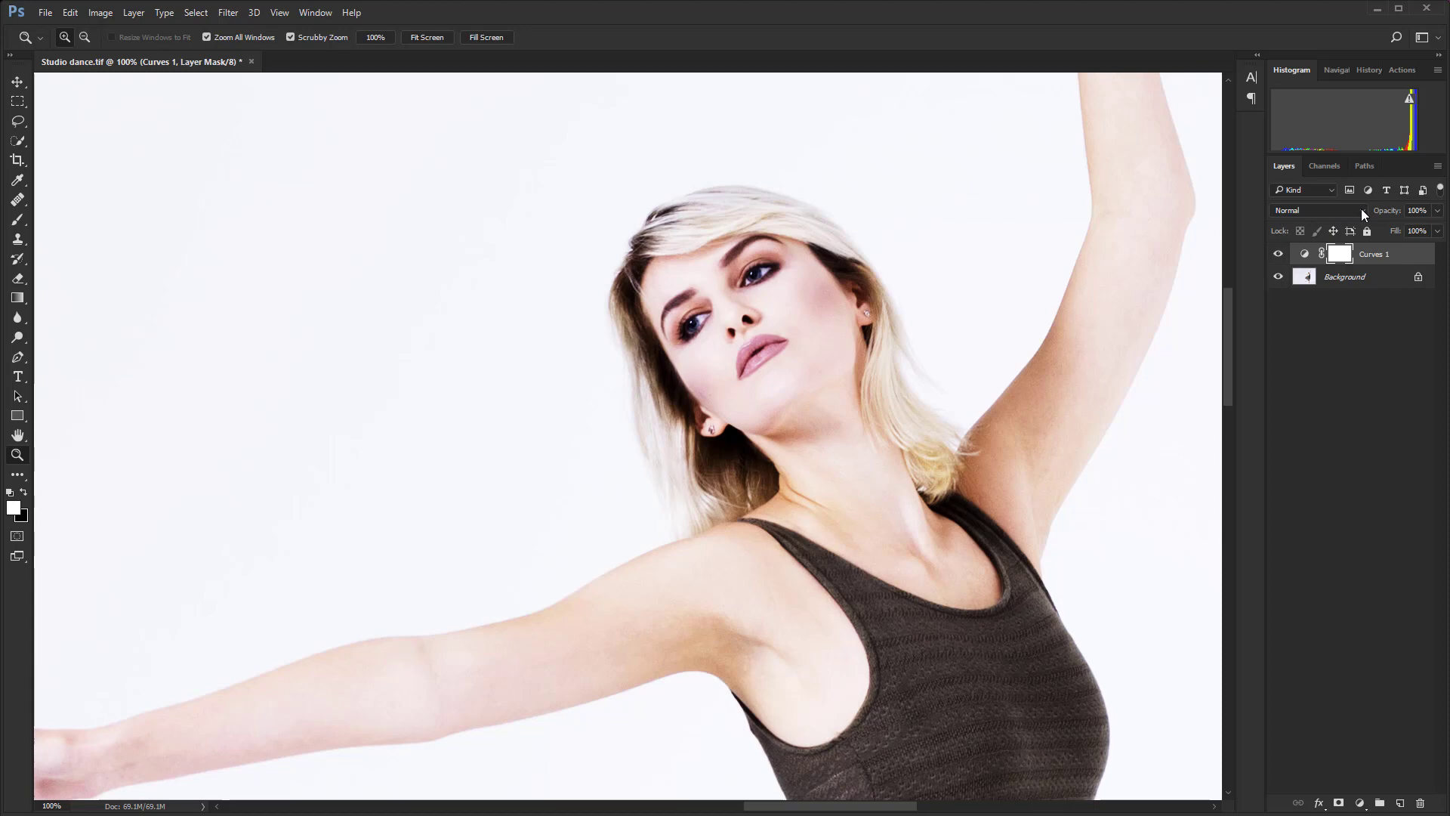
- Set the Curves 1 layer's blend mode to Luminosity to tame the saturation
left_click(1318, 210)
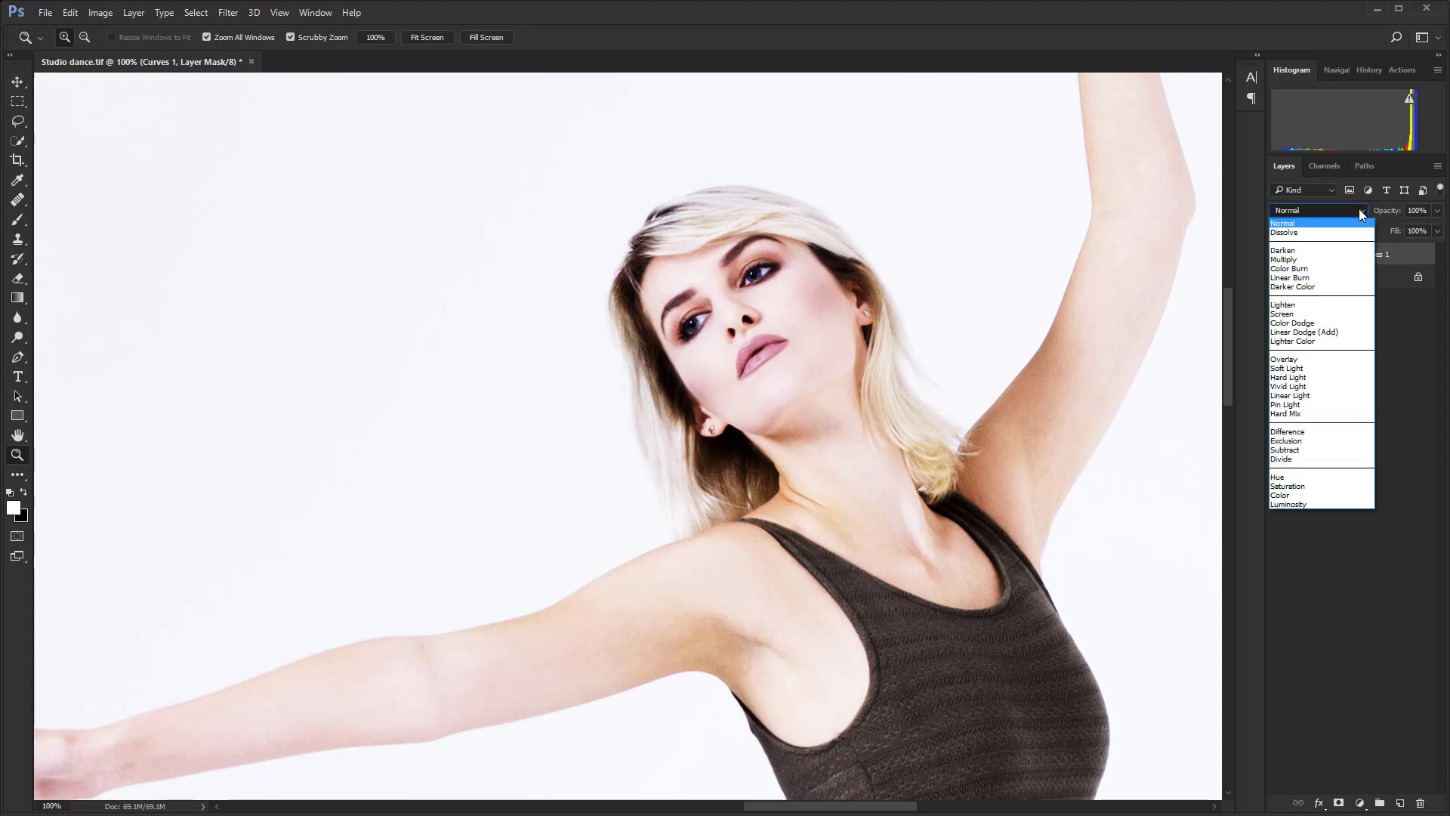
left_click(1287, 504)
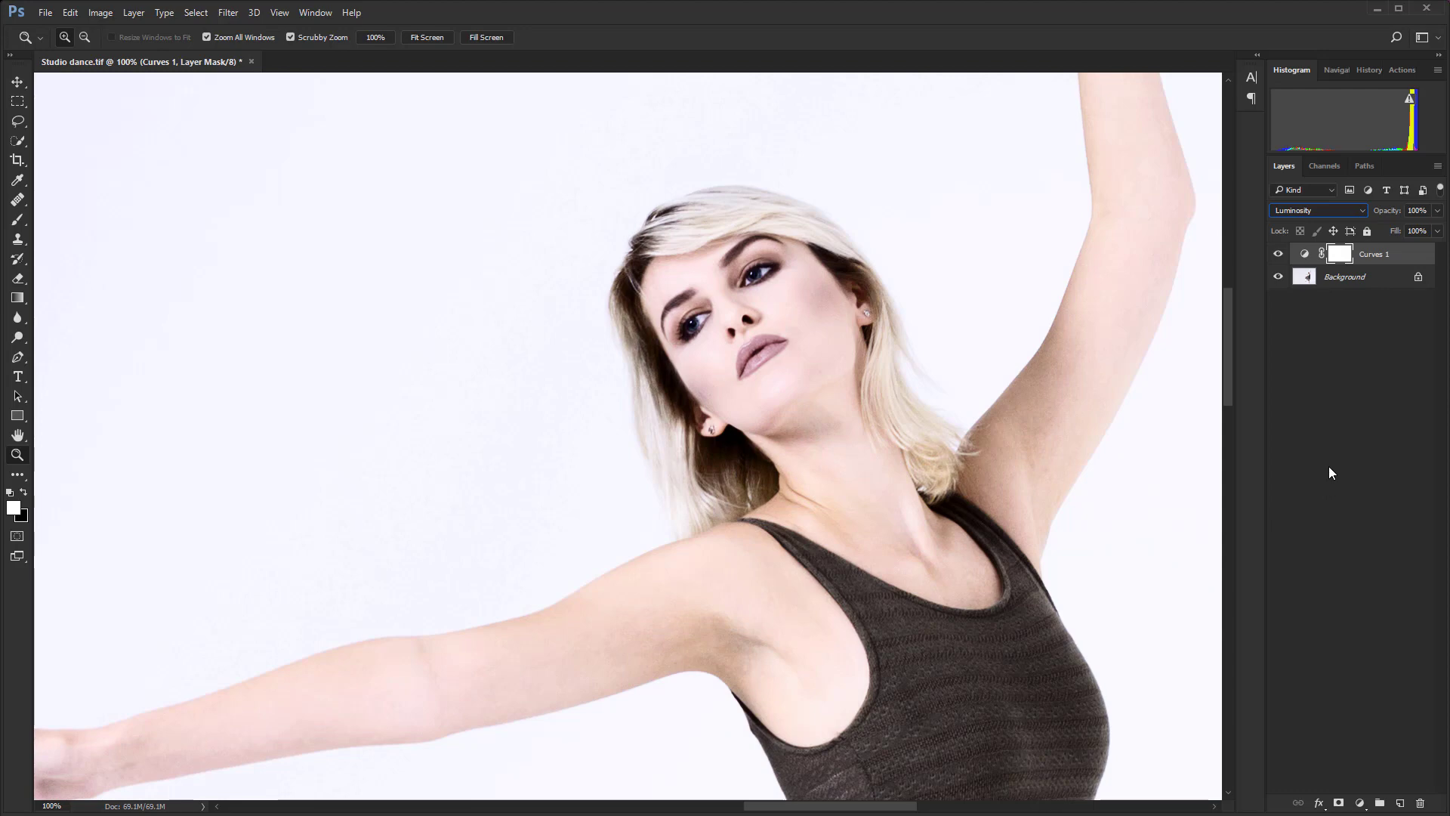
mouse_move(1303, 308)
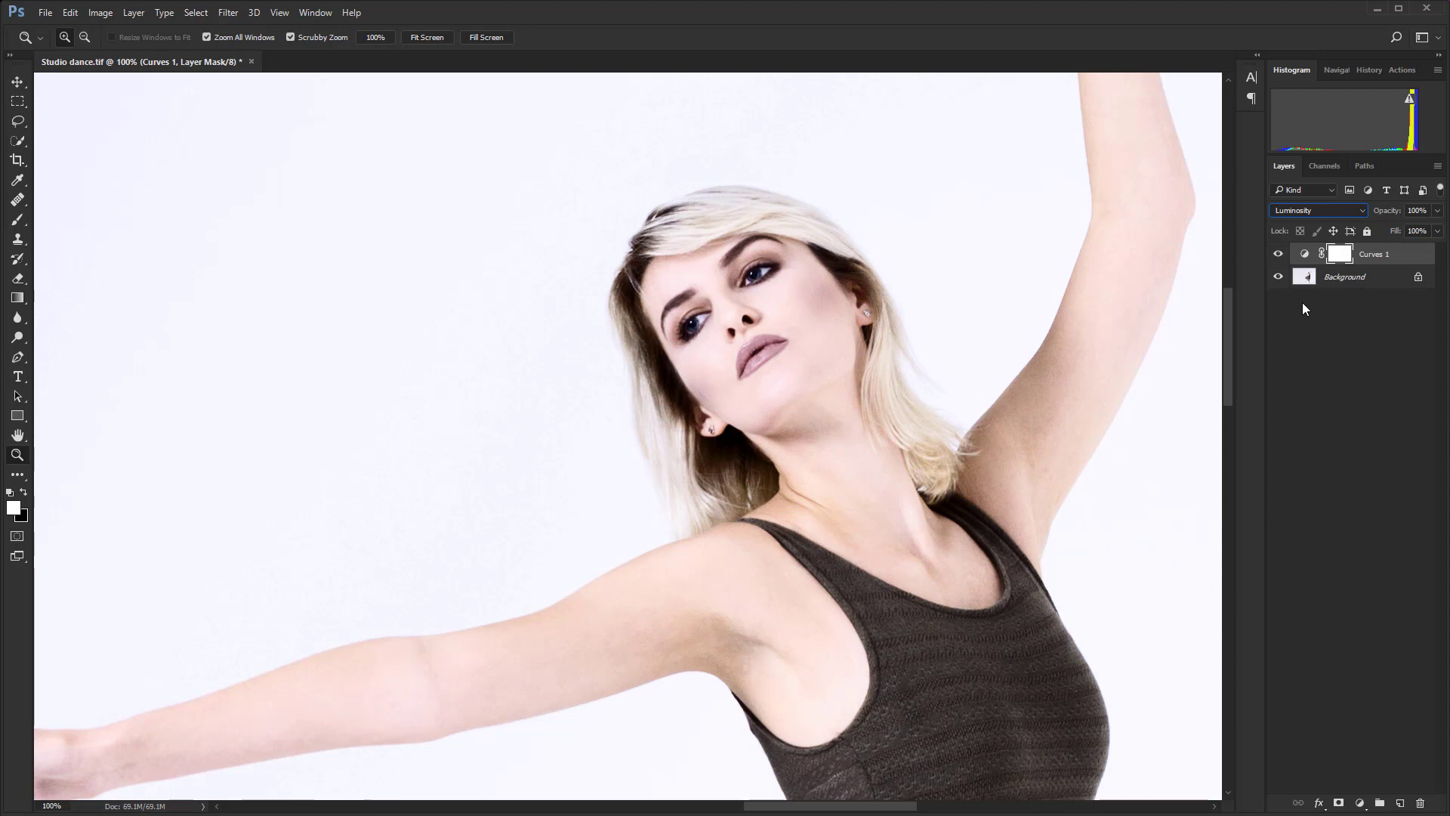
left_click(1279, 254)
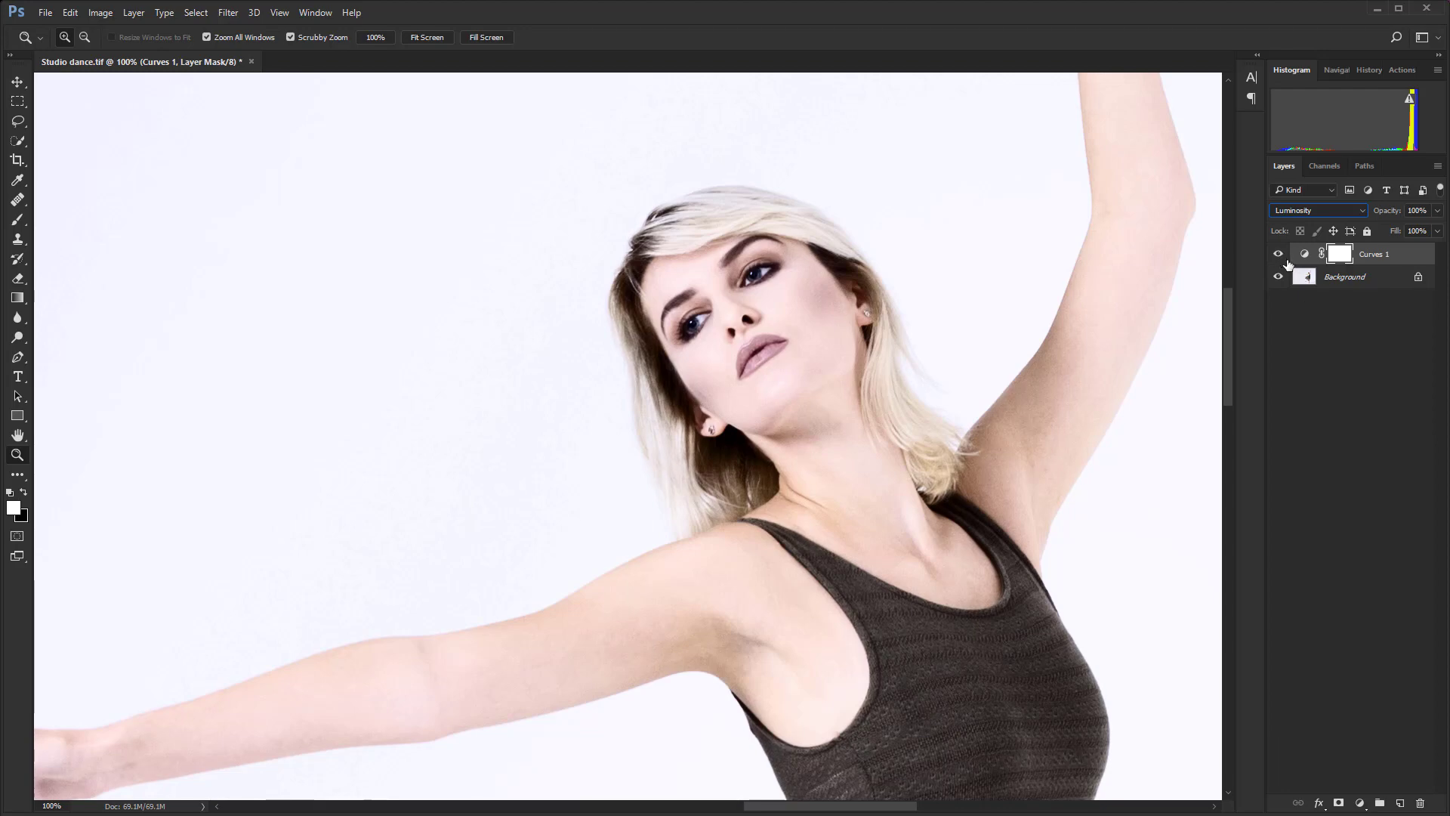
left_click(1318, 210)
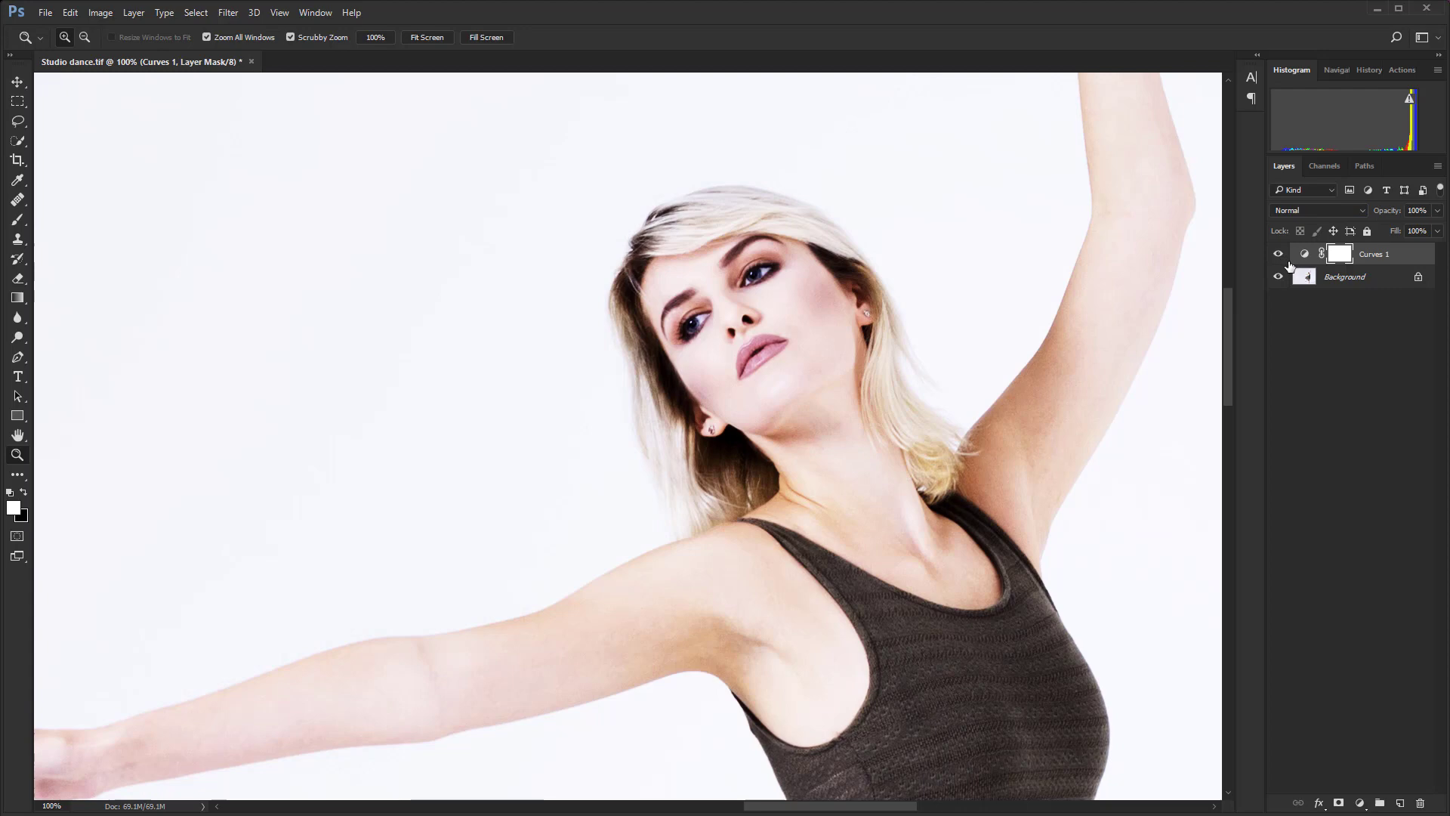
left_click(1317, 210)
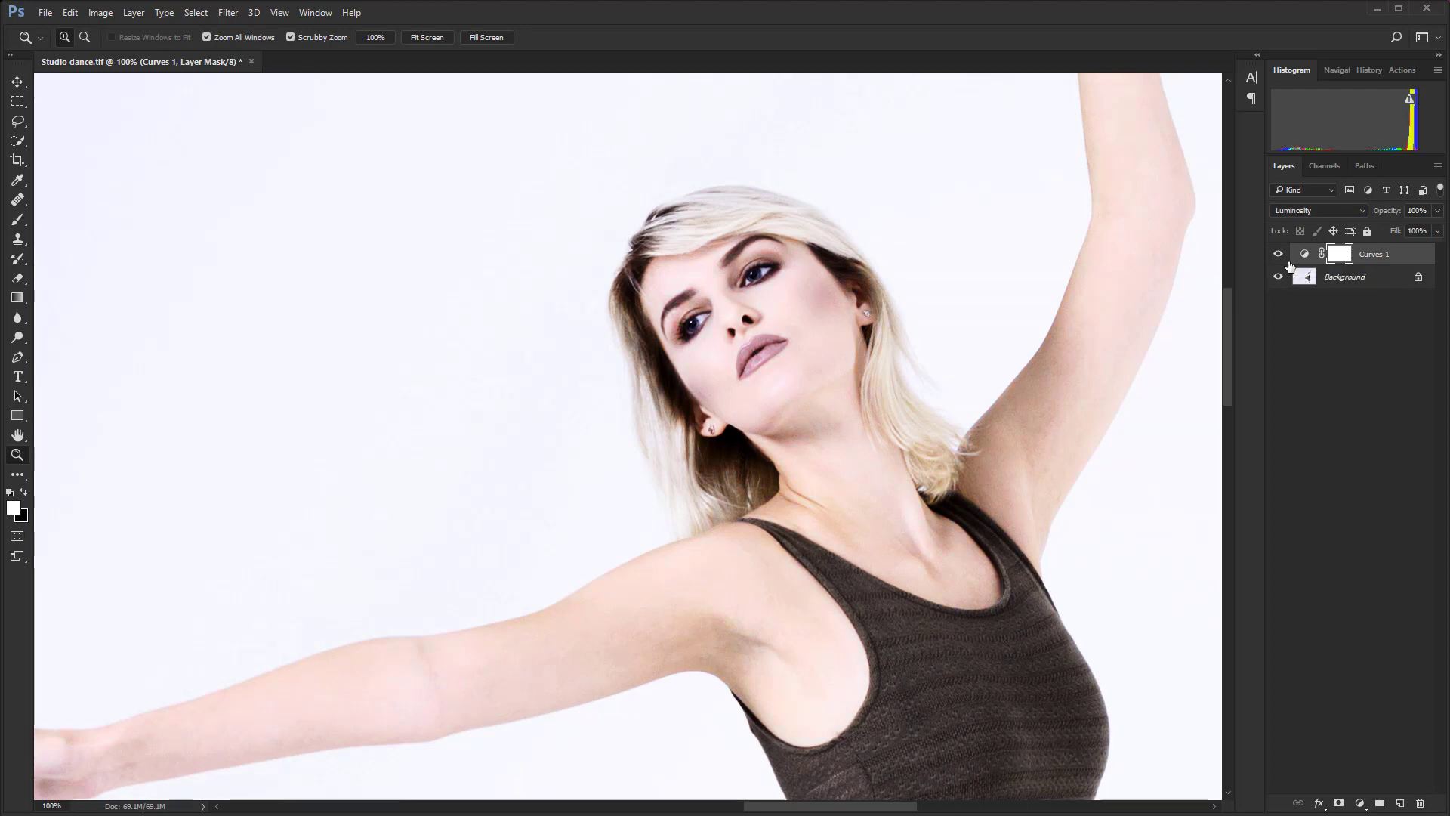
left_click(1316, 210)
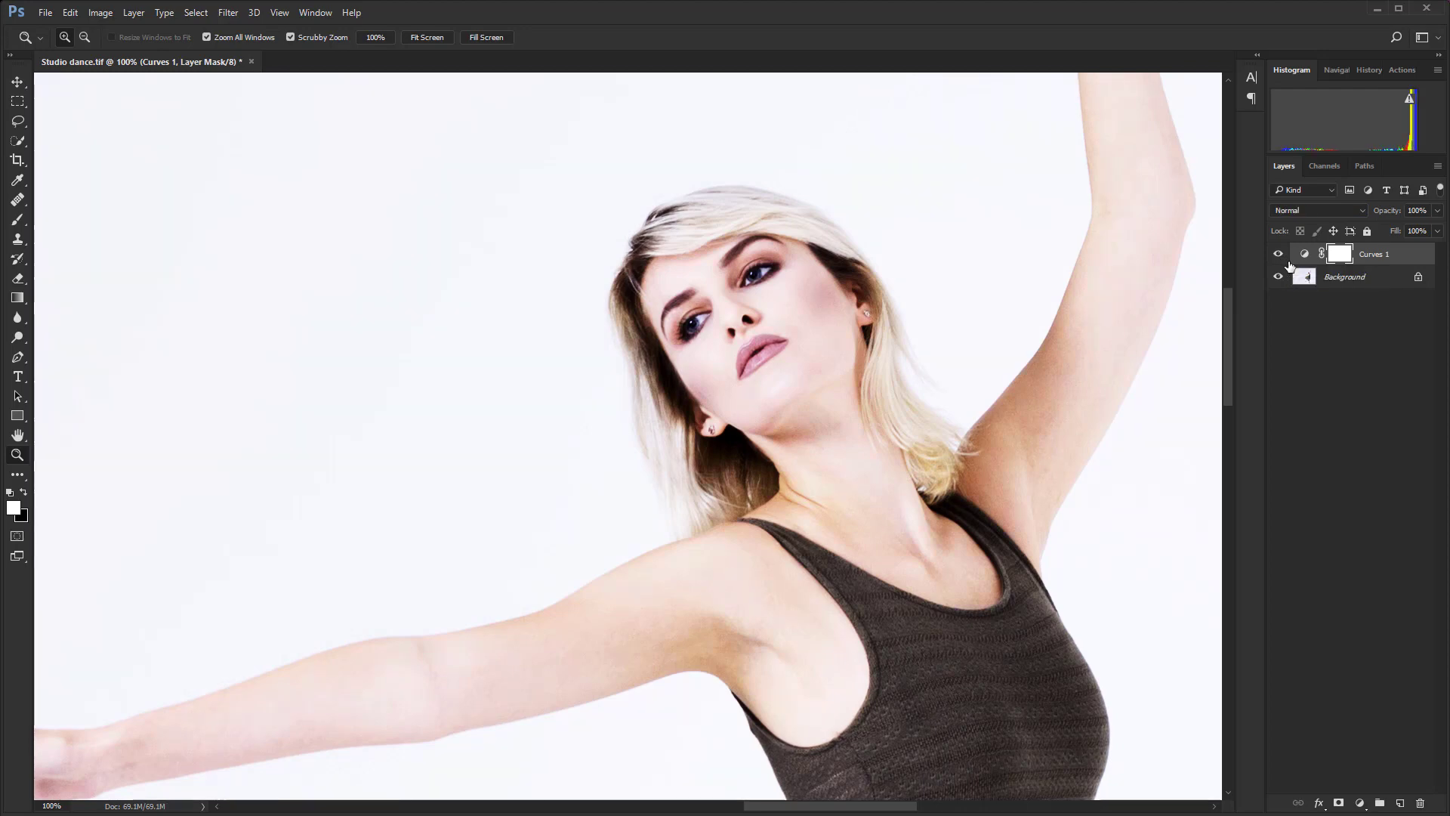
left_click(1318, 210)
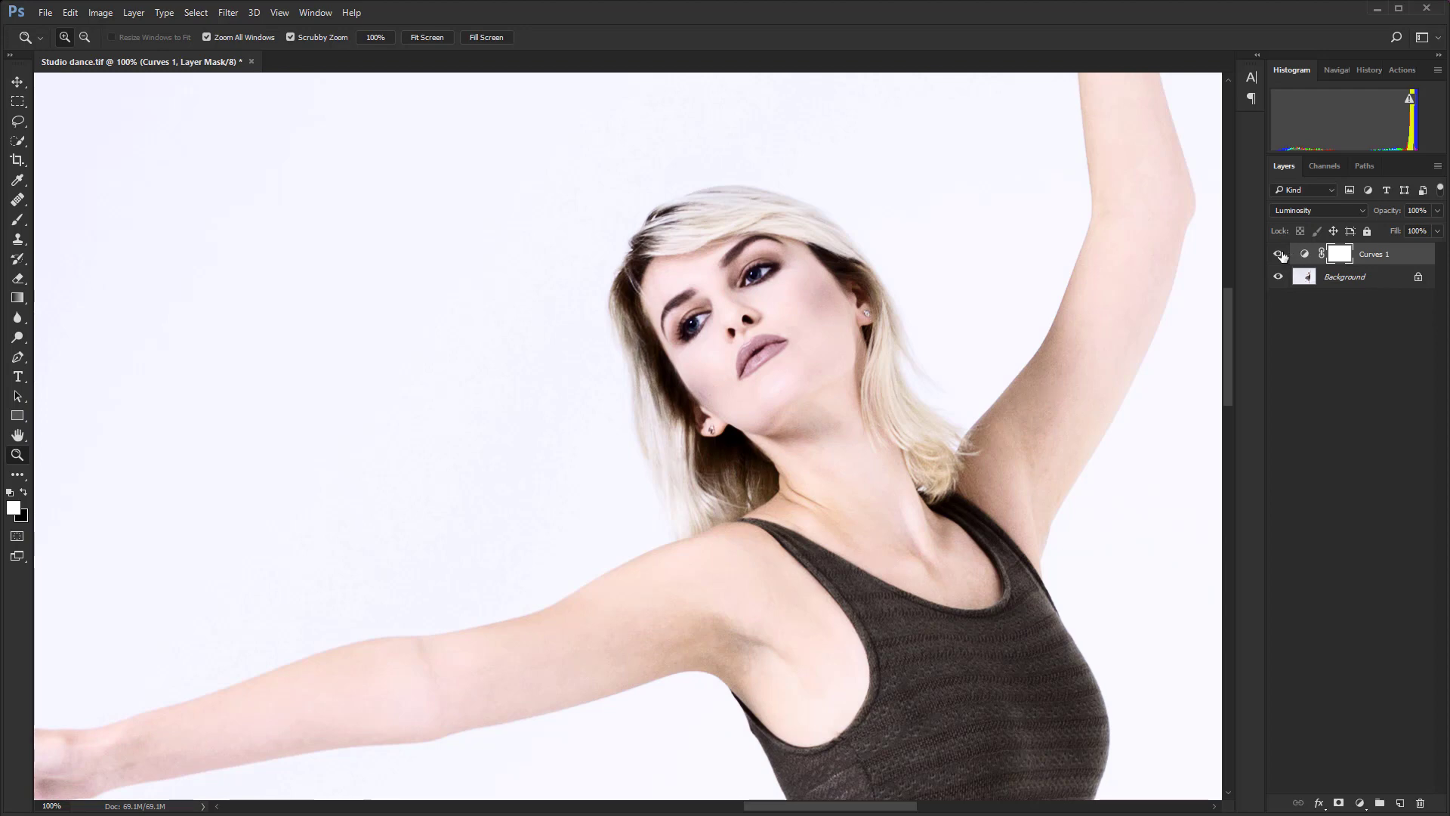
left_click(1279, 254)
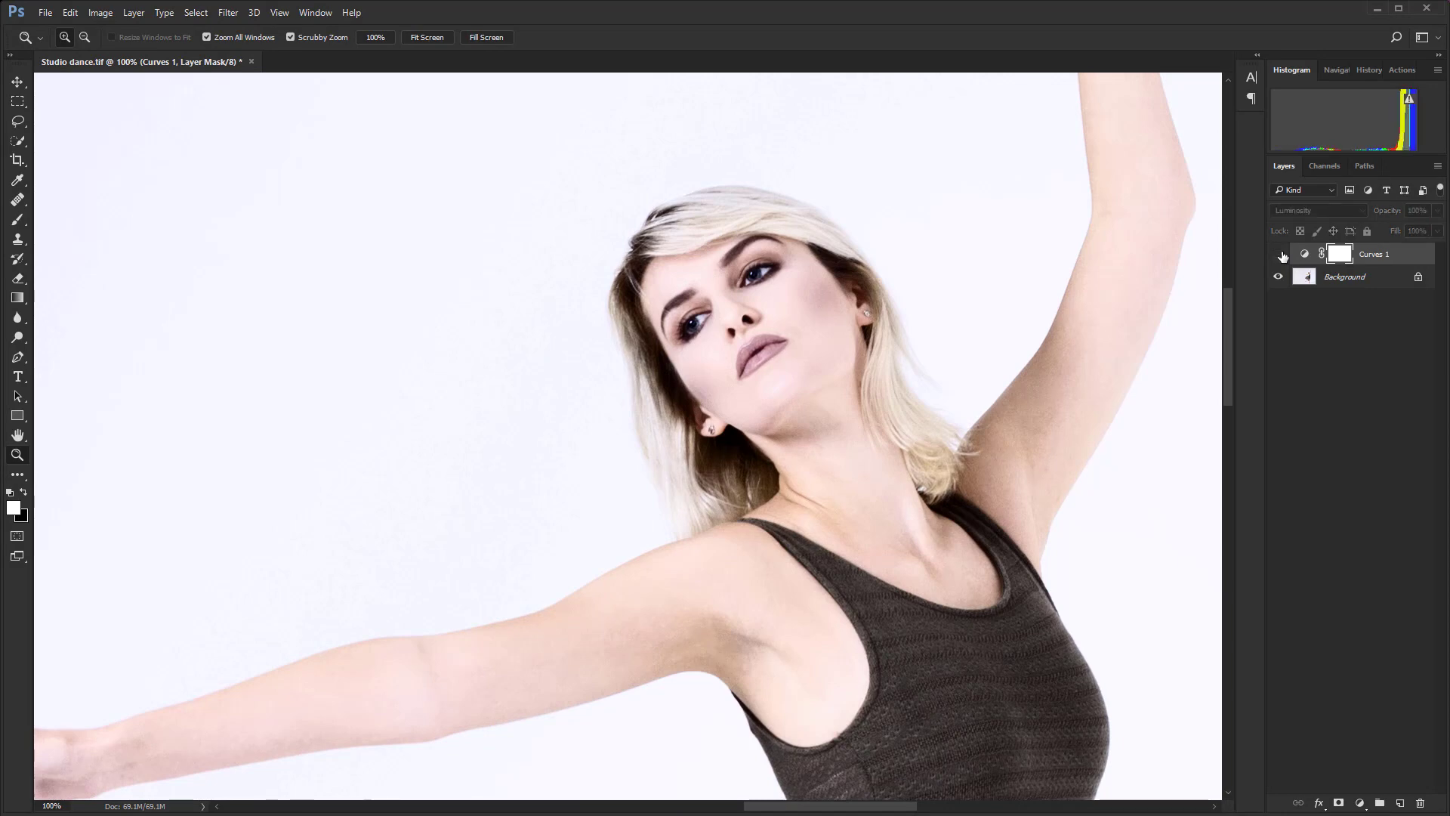
left_click(1279, 254)
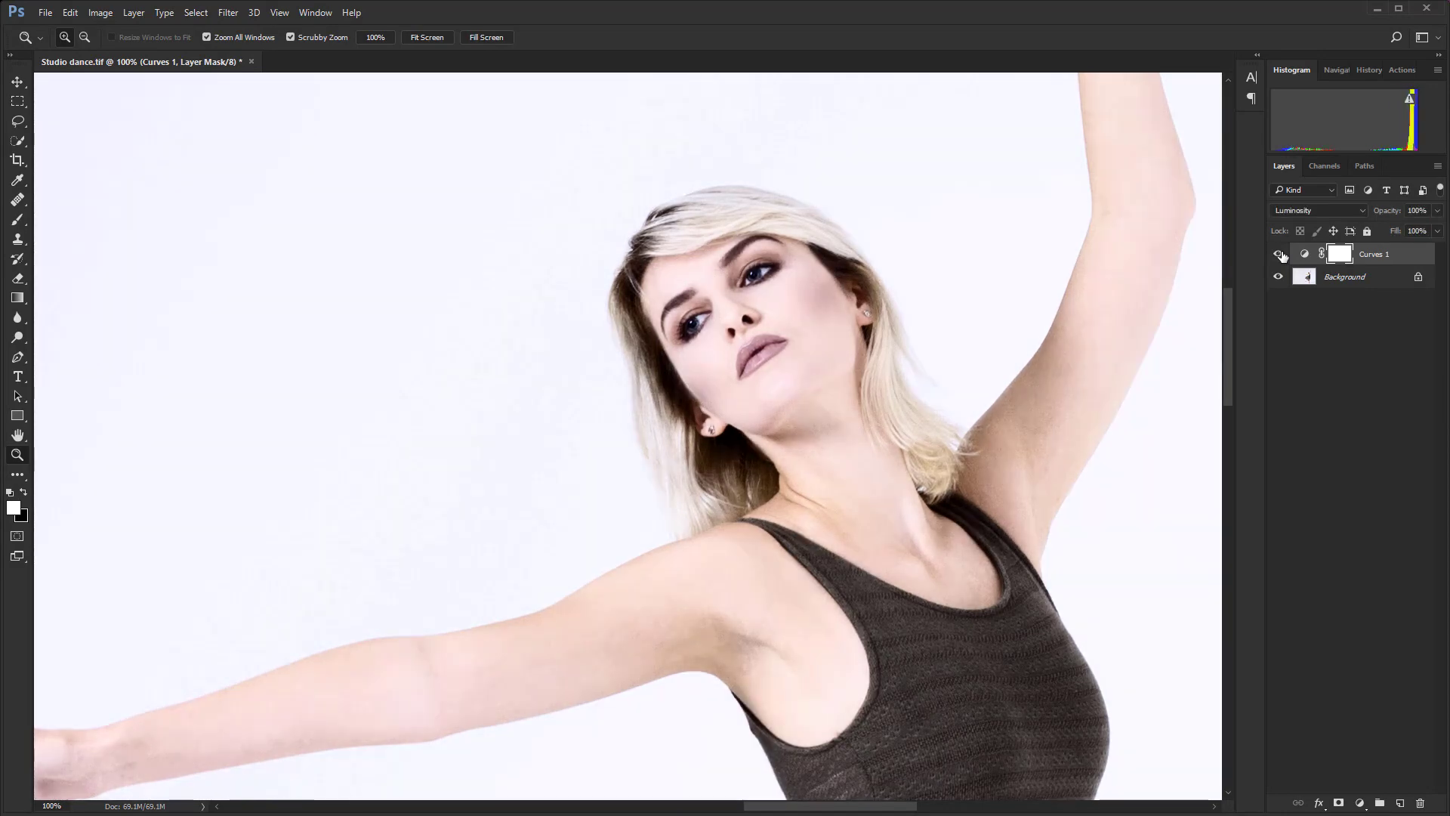
mouse_move(1280, 254)
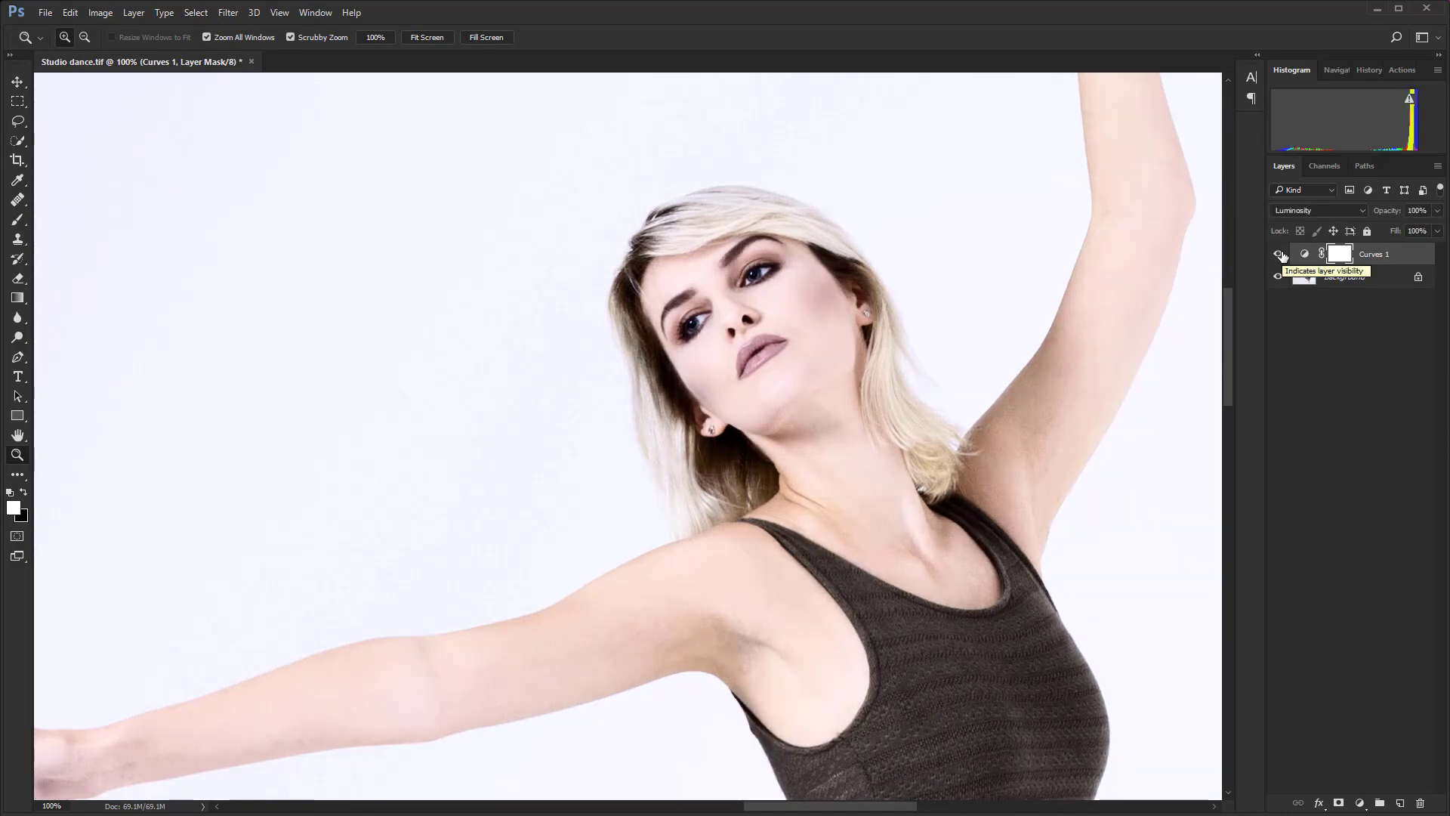